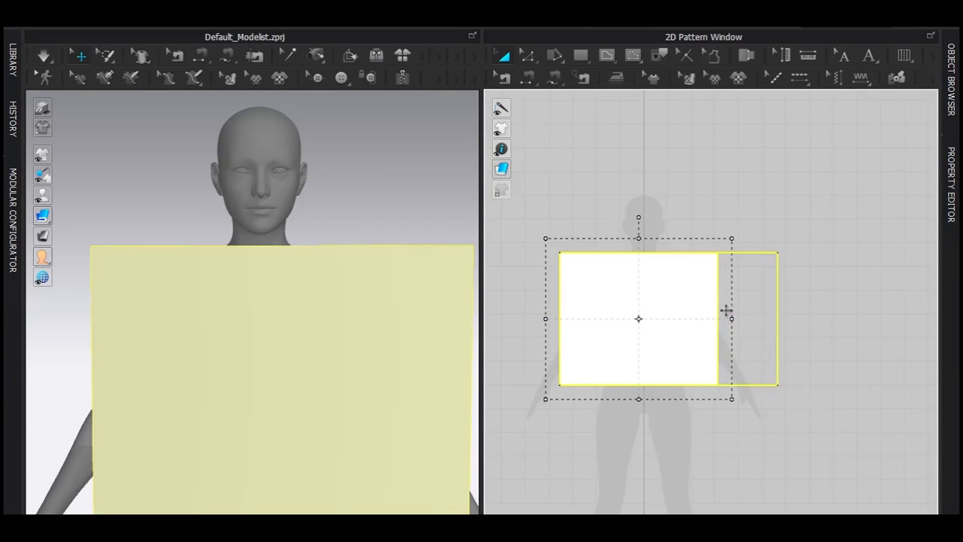
# Step: Divide the rectangle with two vertical internal lines and wrap it around the avatar's torso
pyautogui.click(606, 55)
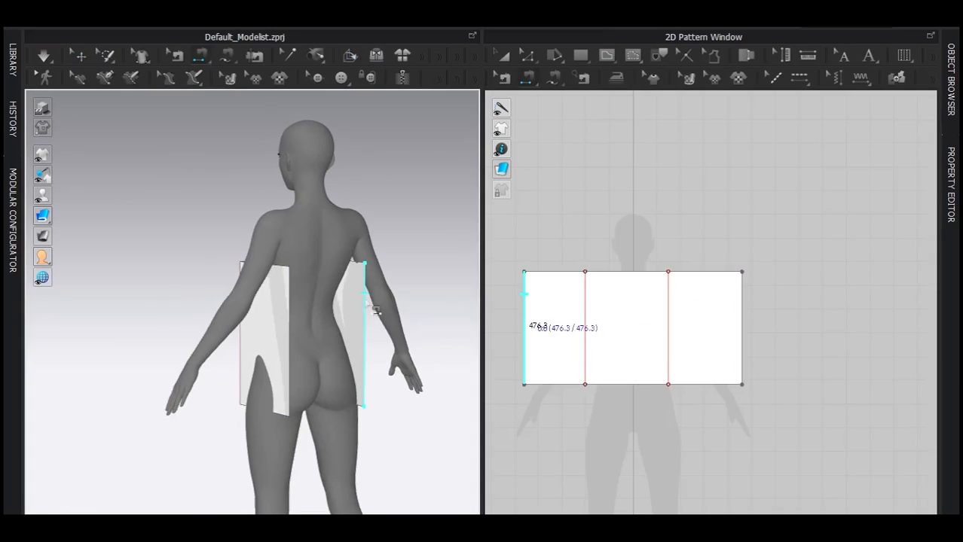
# Step: Simulate so the rectangle drapes into a strapless tube hugging the avatar's chest
pyautogui.click(49, 55)
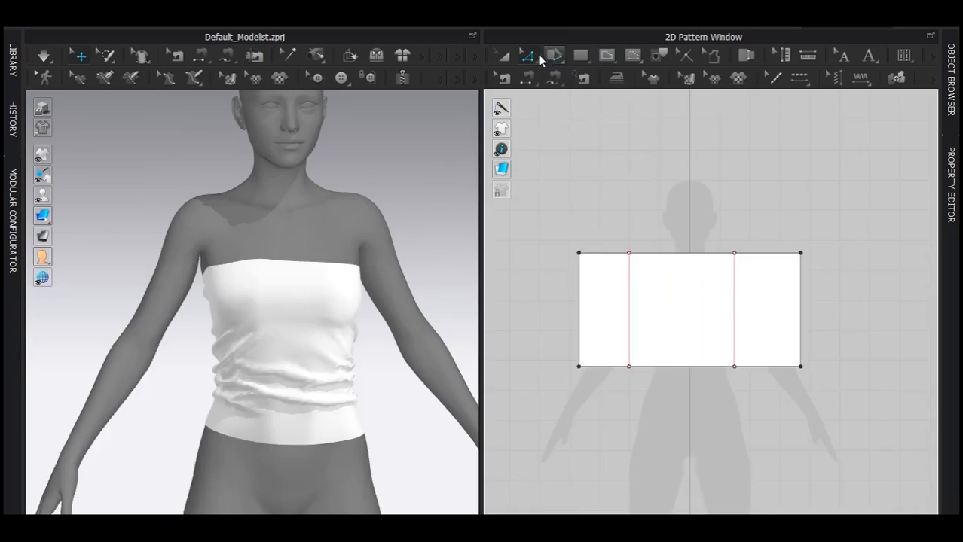
# Step: Cut the bodice along the centre line and mirror the remaining half back with a centre-front seam
pyautogui.click(529, 54)
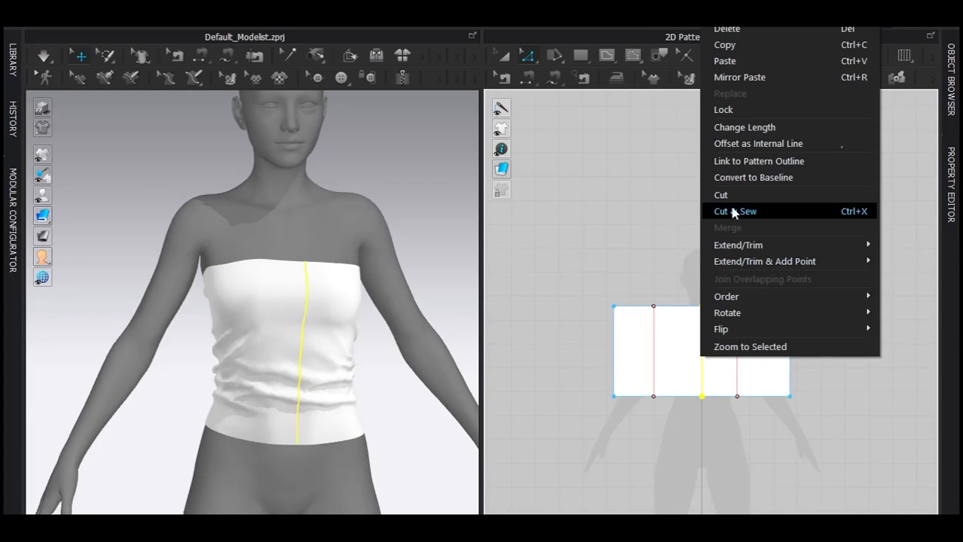
pyautogui.click(734, 211)
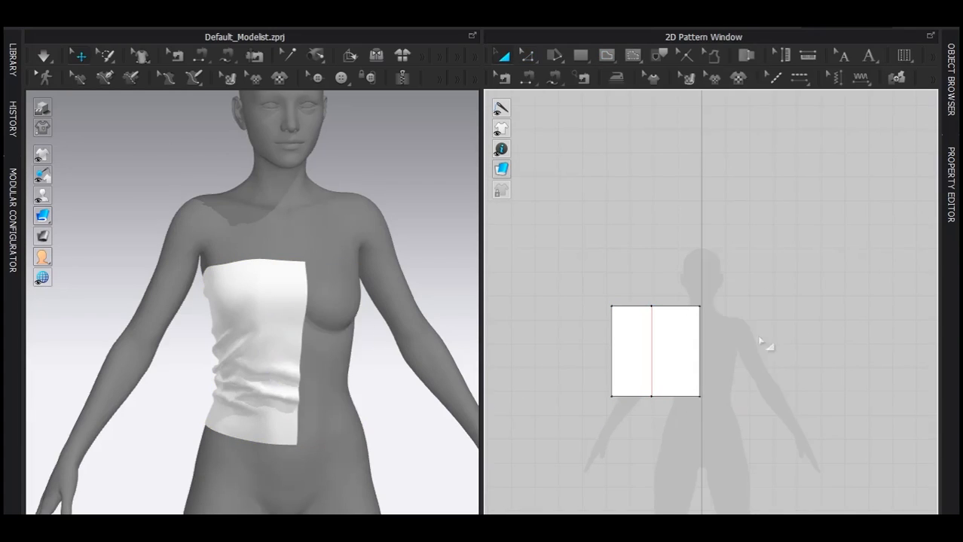
pyautogui.click(654, 362)
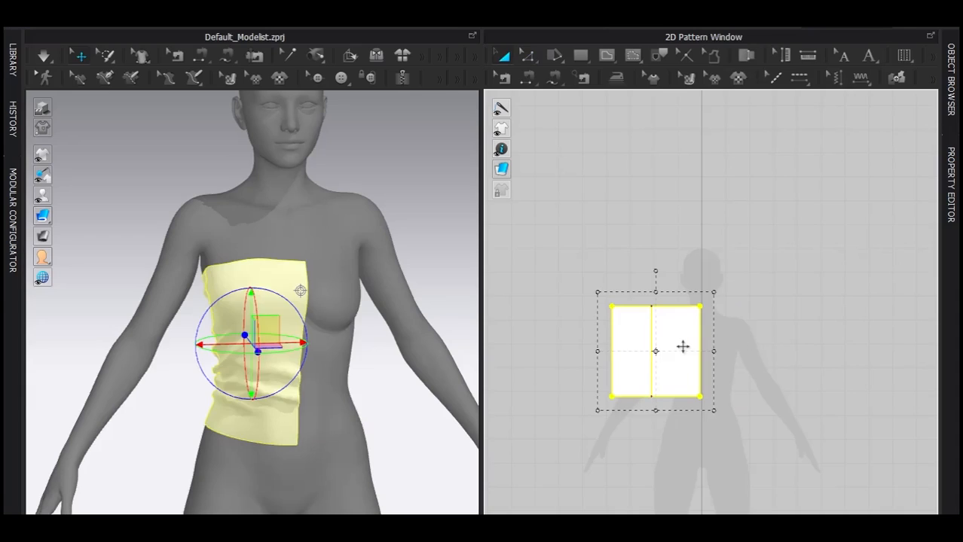
pyautogui.rightClick(660, 353)
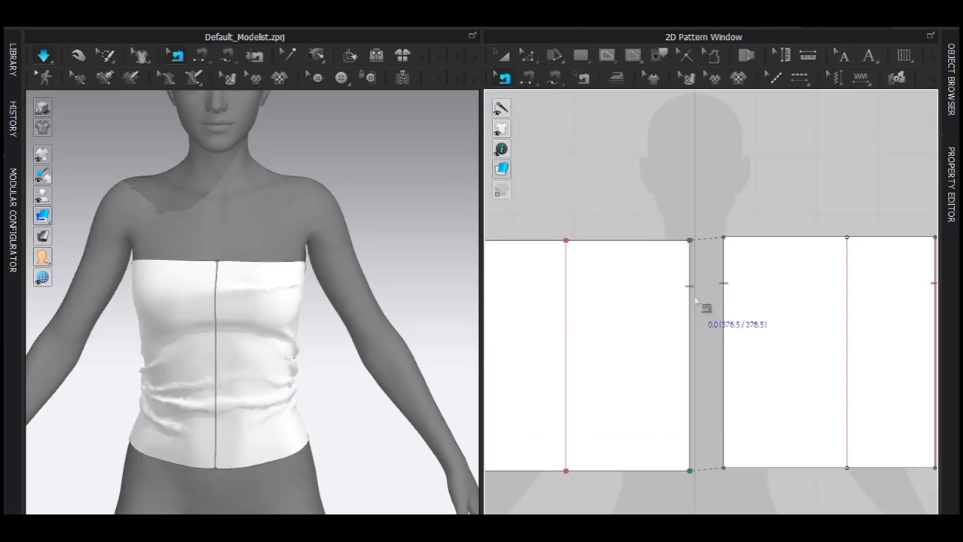
# Step: Merge the two halves into one piece, leaving a short top-centre internal line
pyautogui.rightClick(695, 300)
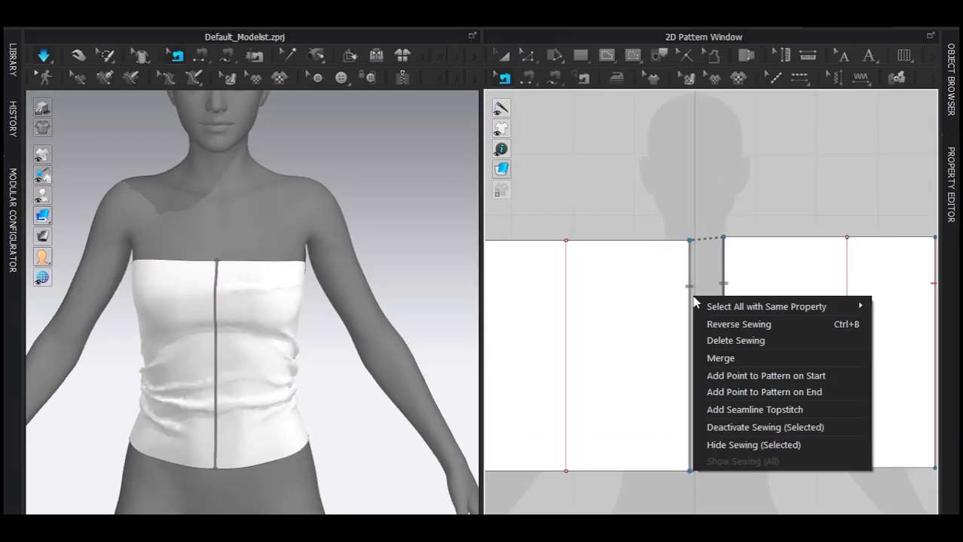
pyautogui.moveTo(722, 359)
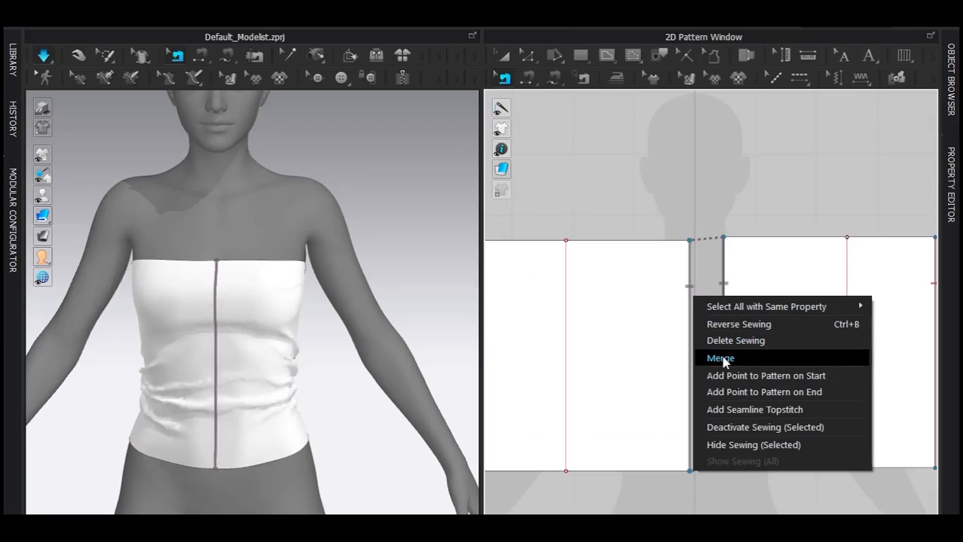
pyautogui.click(720, 359)
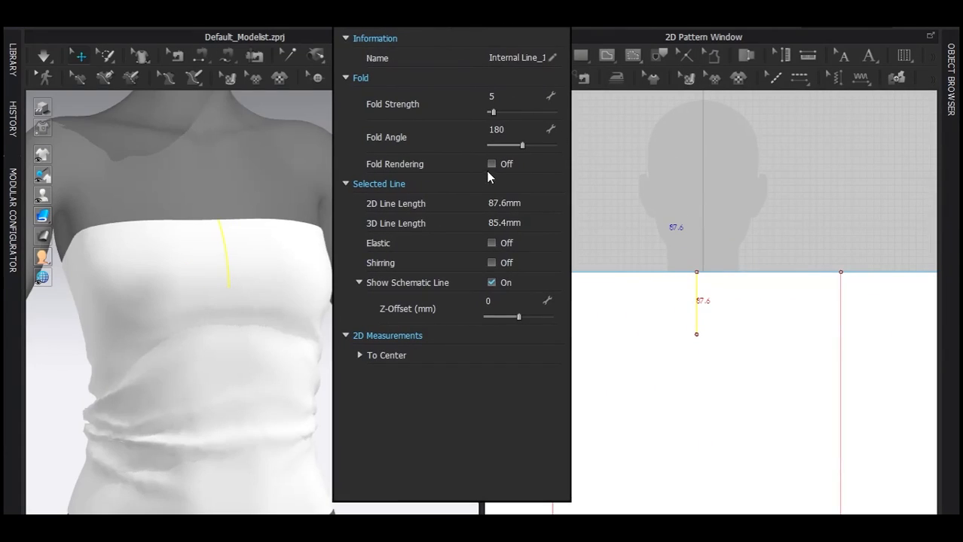
# Step: Make the vertical internal line elastic and lower its ratio from 80 to 55 for ruching
pyautogui.click(490, 243)
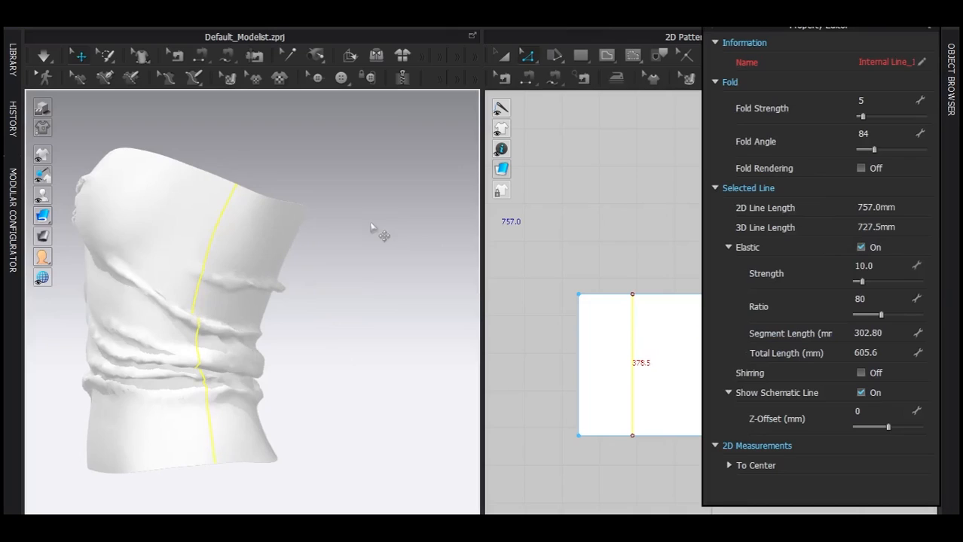
pyautogui.moveTo(880, 315); pyautogui.dragTo(872, 315)
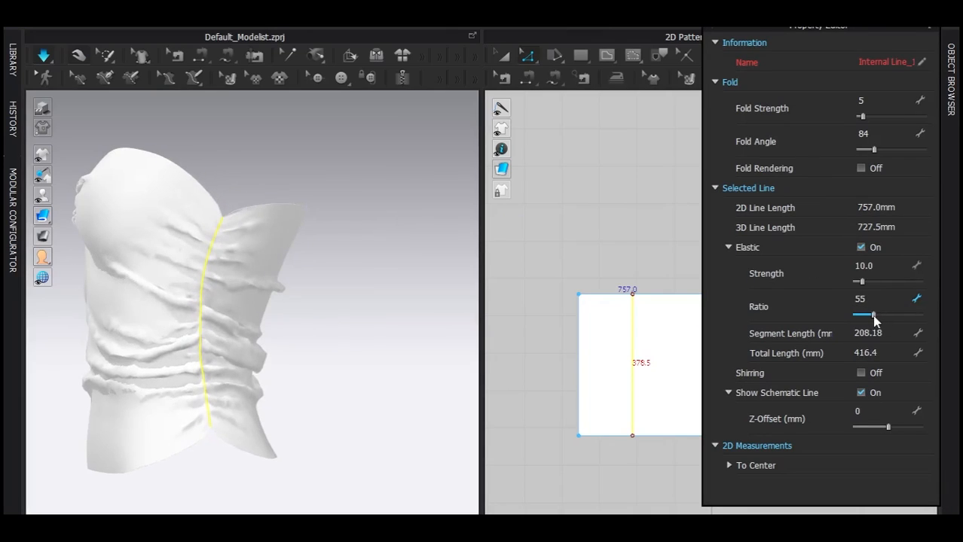
pyautogui.moveTo(872, 315); pyautogui.dragTo(866, 315)
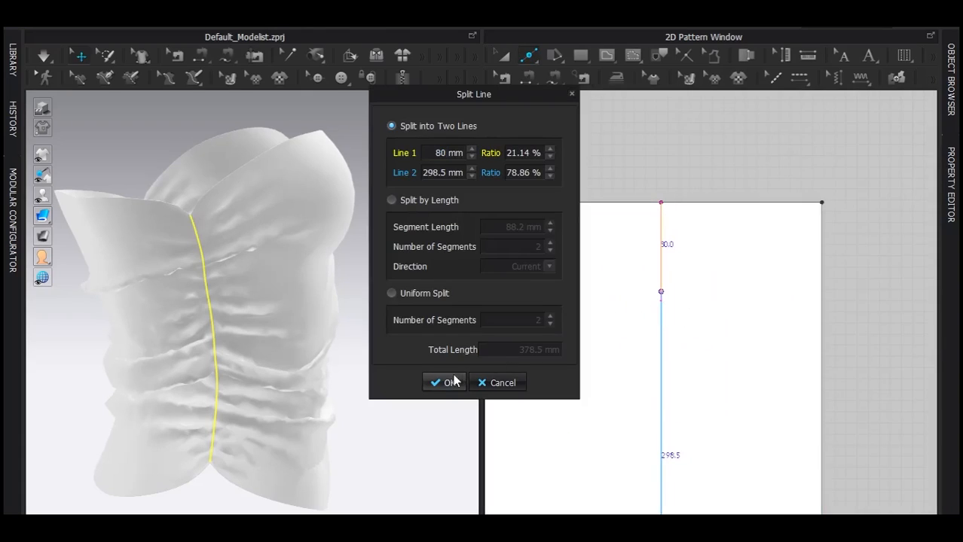
# Step: Split the ruched internal line so the upper part is 80 mm long
pyautogui.click(443, 382)
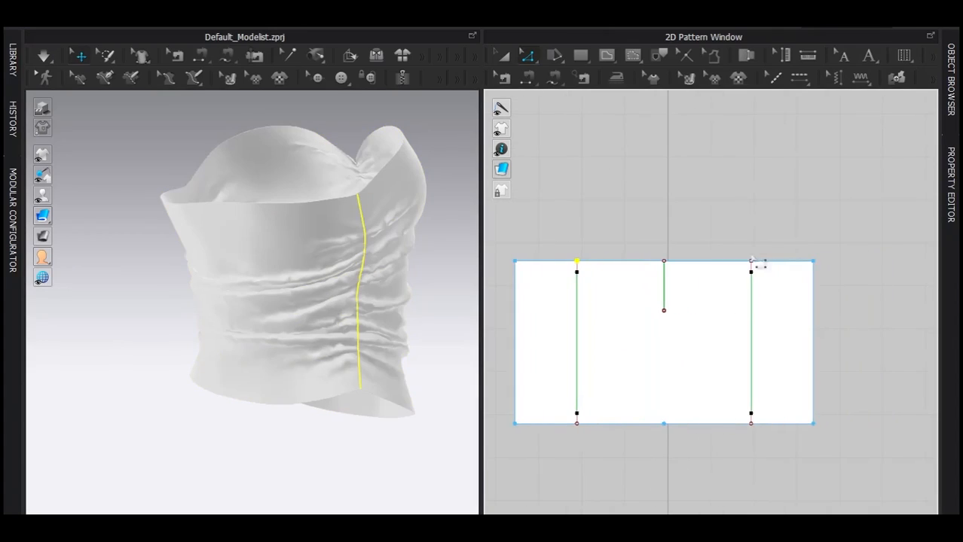
# Step: Extend the internal line to the pattern outline and curve the top and bottom edges
pyautogui.rightClick(751, 262)
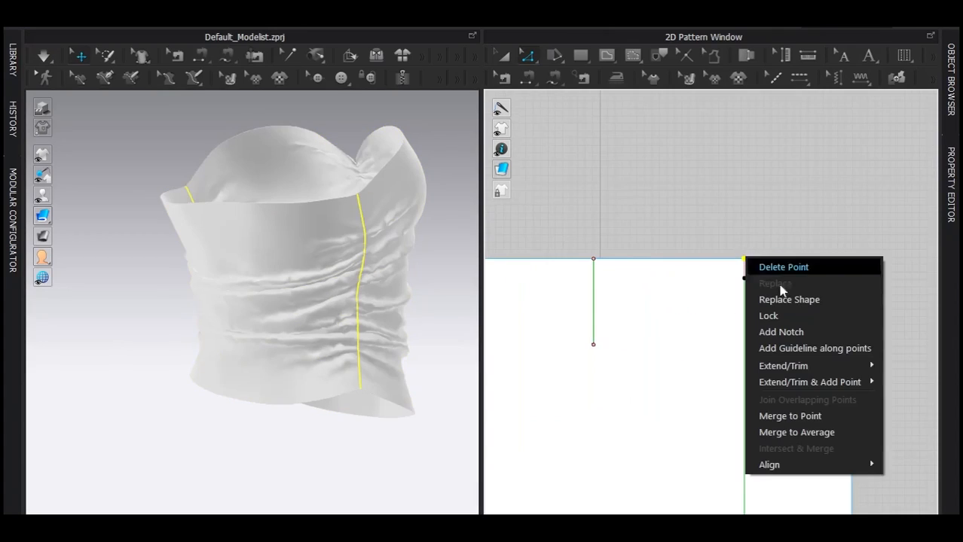
pyautogui.moveTo(808, 383)
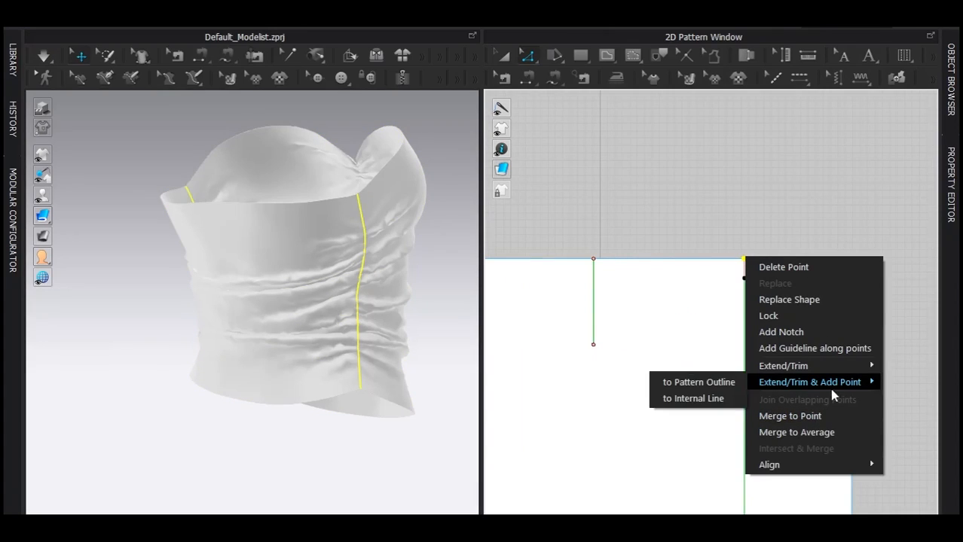
pyautogui.click(809, 383)
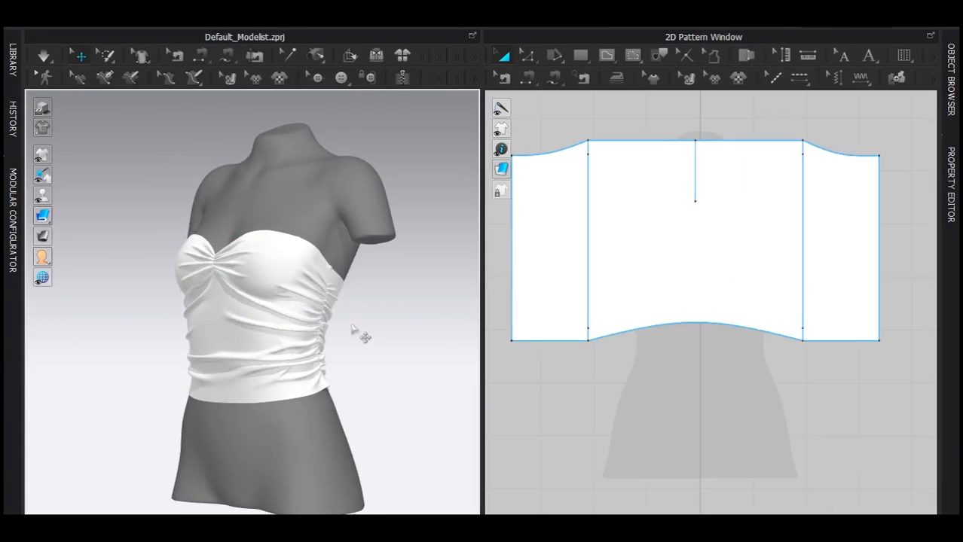
pyautogui.moveTo(354, 335); pyautogui.dragTo(271, 349)
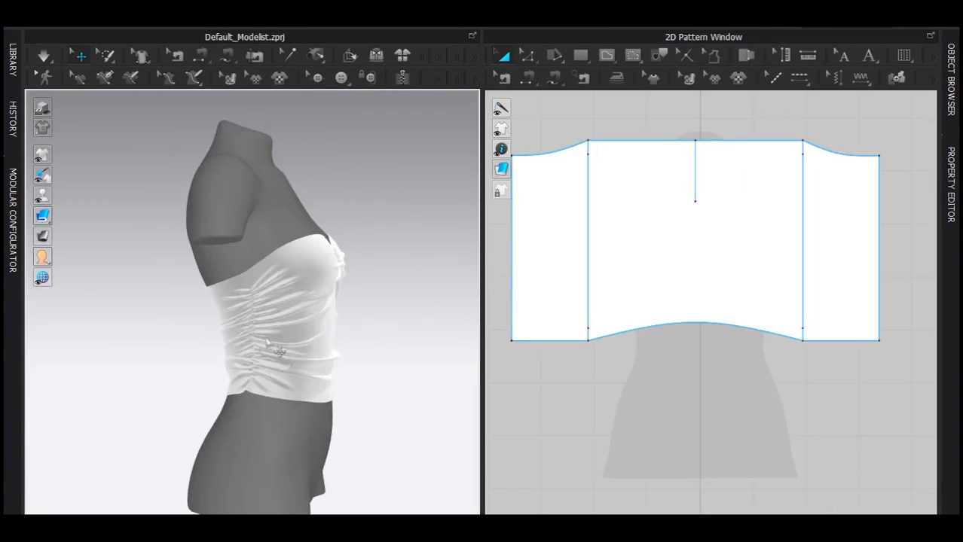